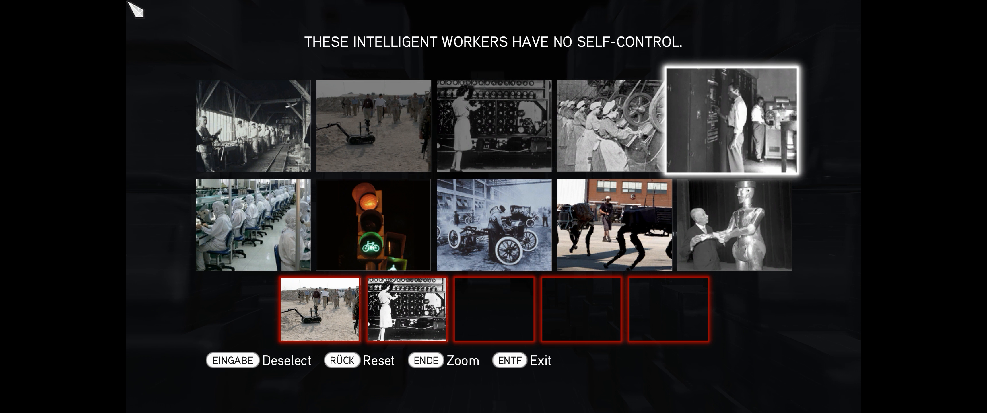
# - Place the photo of men at tall computer cabinets into the third answer slot
pyautogui.click(731, 119)
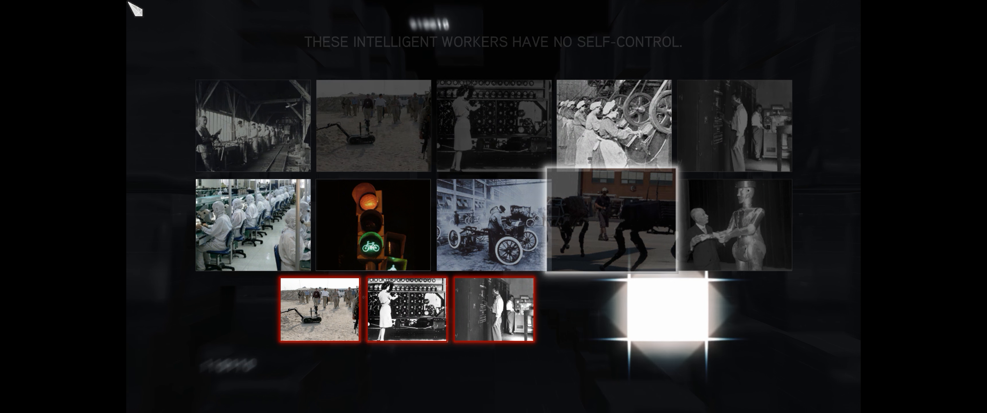